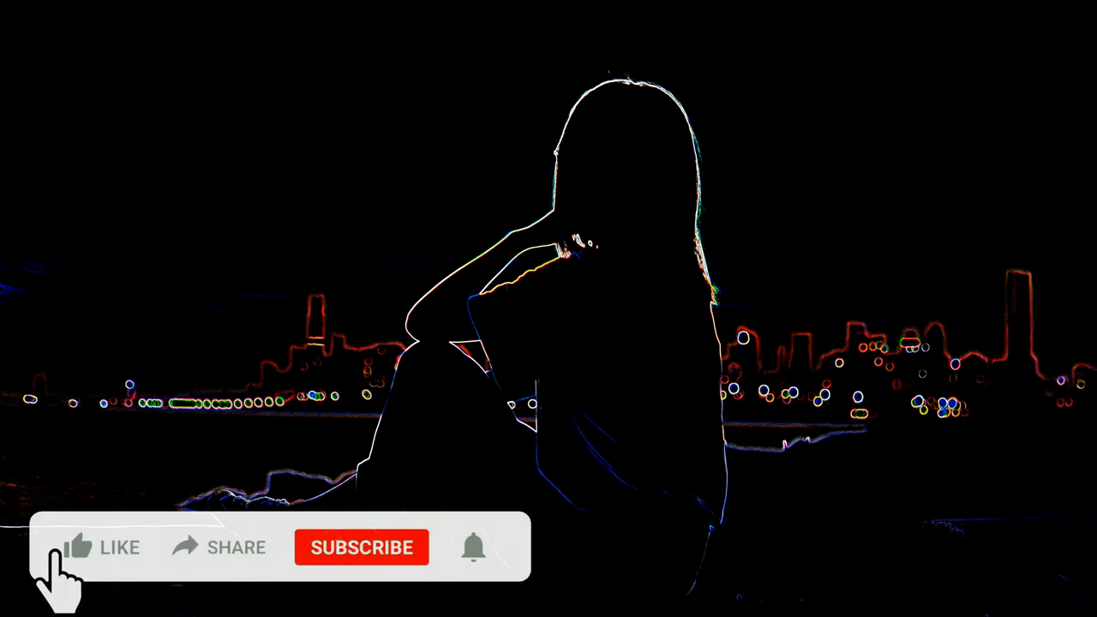
- Play the video until the overlay's animated hand changes LIKE to LIKED over the skyline silhouette
click(100, 547)
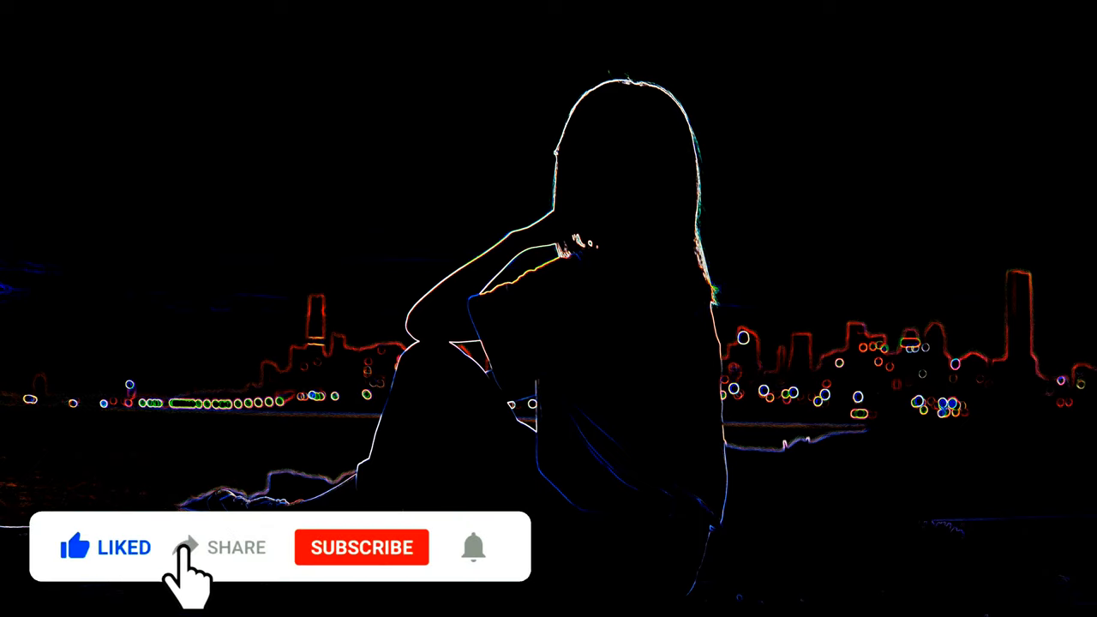